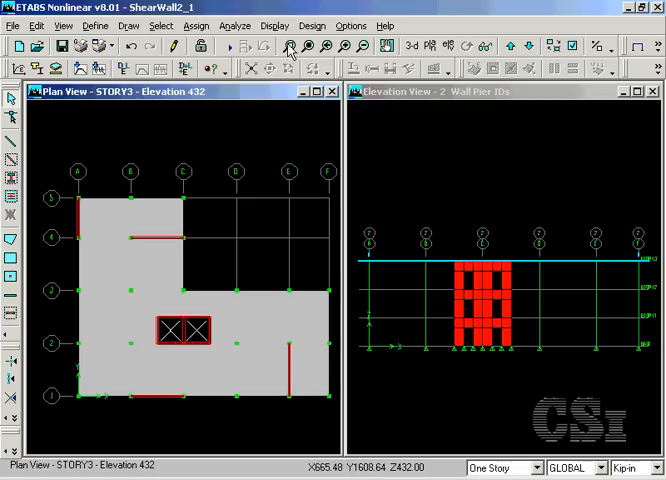
Step: Select the core wall panels with selections applied to all similar stories
{"action": "left_click", "coordinate": [288, 46]}
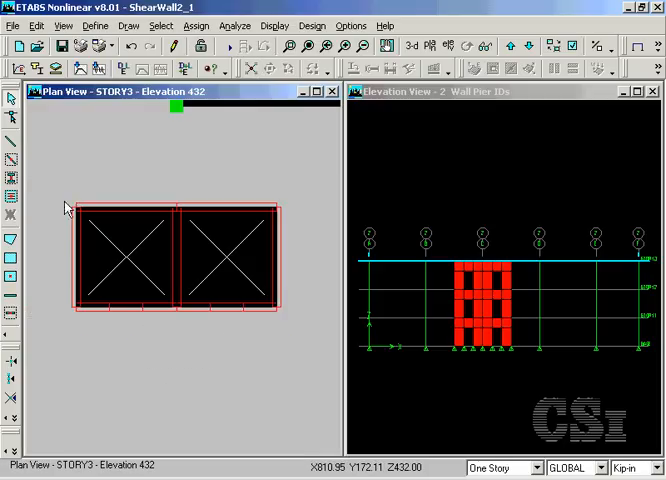
{"action": "left_click_drag", "start_coordinate": [60, 192], "coordinate": [198, 304]}
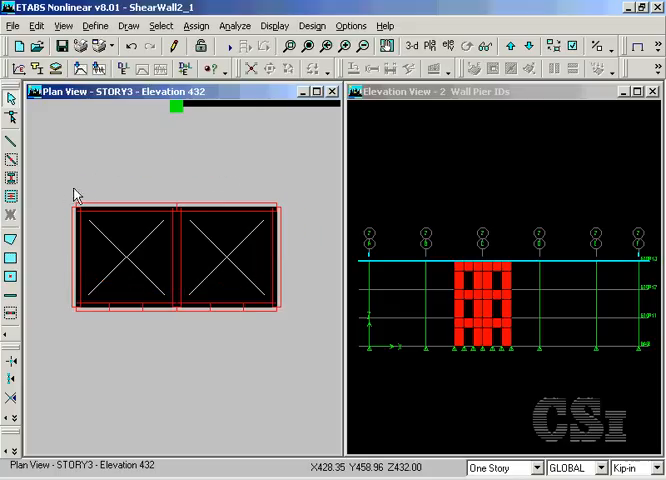
{"action": "mouse_move", "coordinate": [540, 472]}
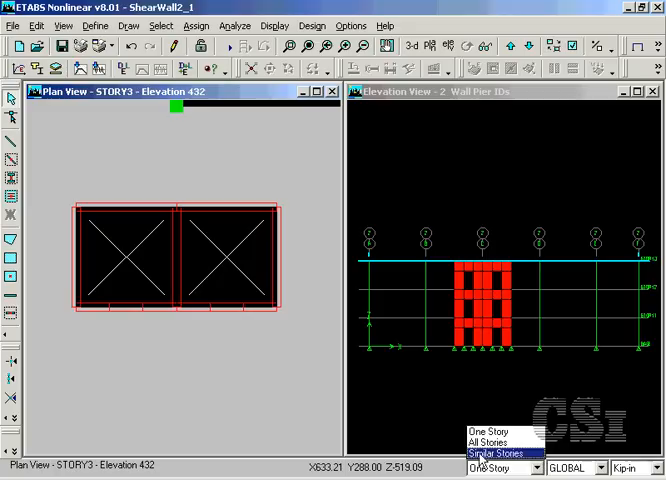
{"action": "left_click", "coordinate": [500, 452]}
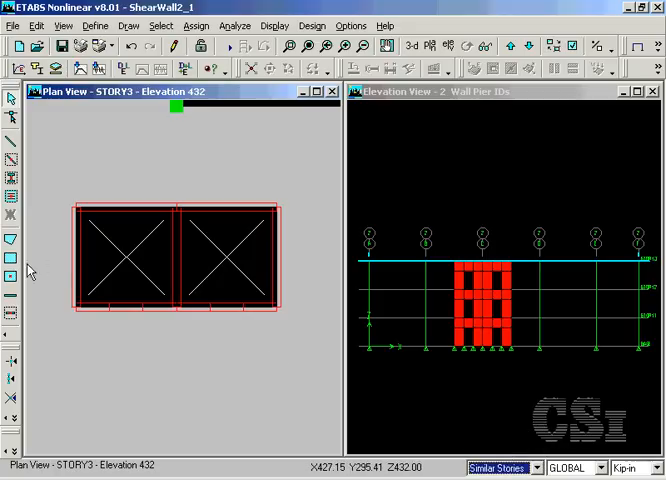
{"action": "mouse_move", "coordinate": [78, 272]}
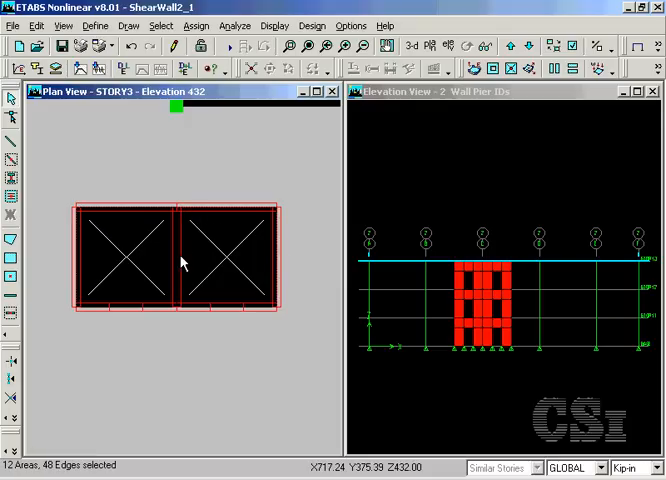
{"action": "left_click", "coordinate": [178, 260]}
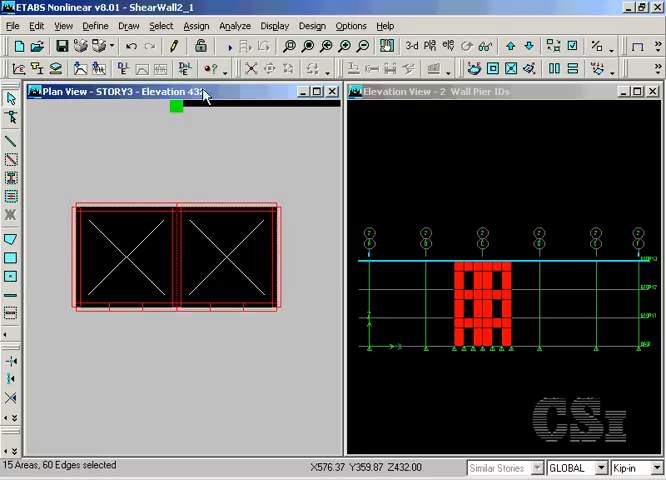
Step: Assign a new pier label P1 to the selected walls
{"action": "left_click", "coordinate": [196, 24]}
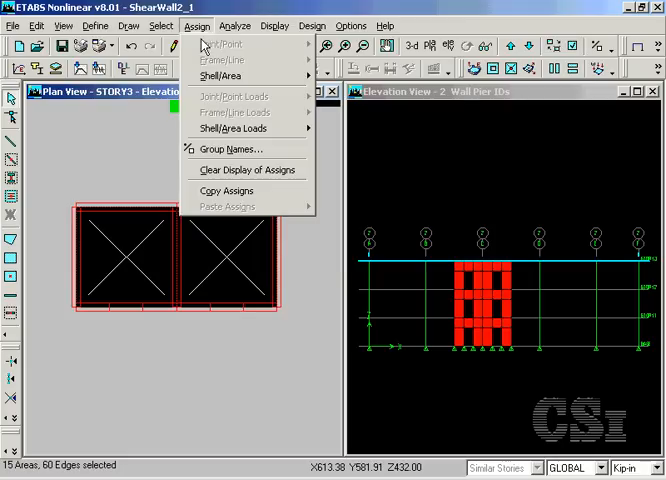
{"action": "left_click", "coordinate": [220, 76]}
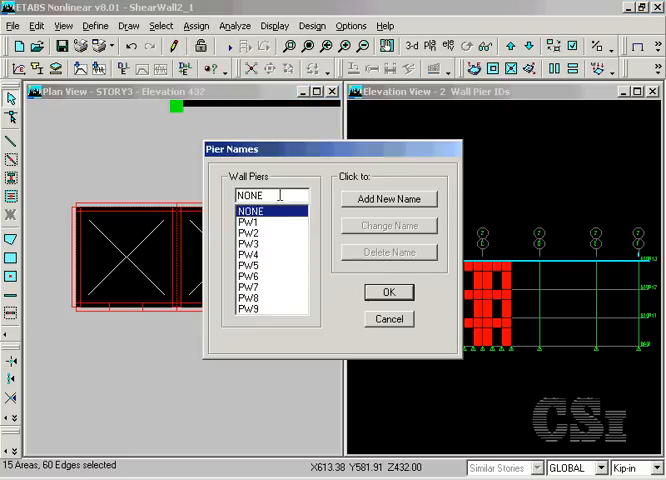
{"action": "type", "text": "P1"}
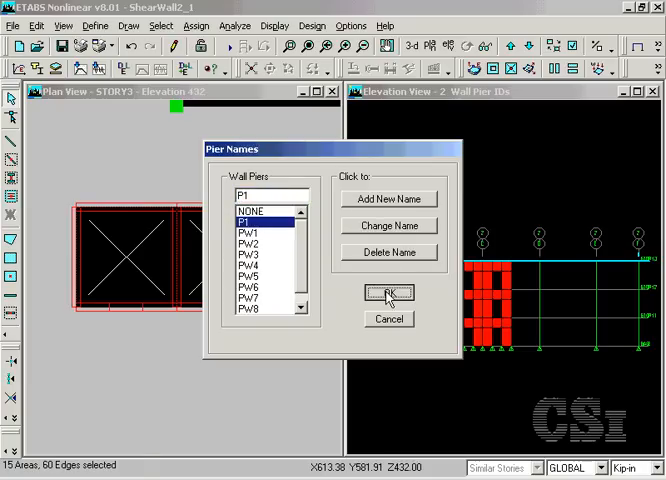
{"action": "left_click", "coordinate": [388, 292]}
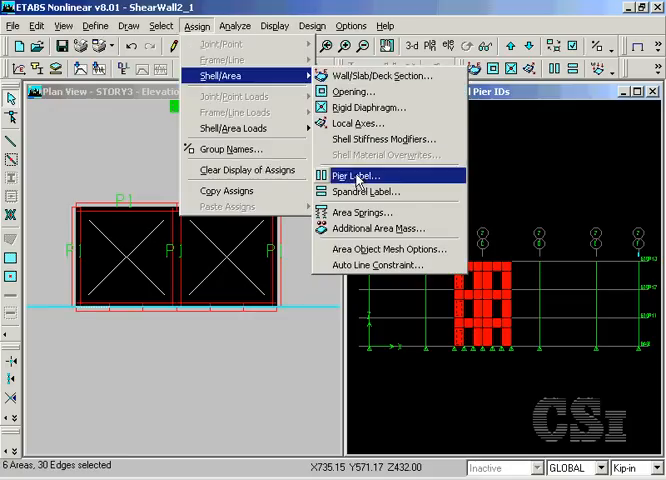
Step: Assign a new pier label P2 to the selected wall group
{"action": "left_click", "coordinate": [356, 176]}
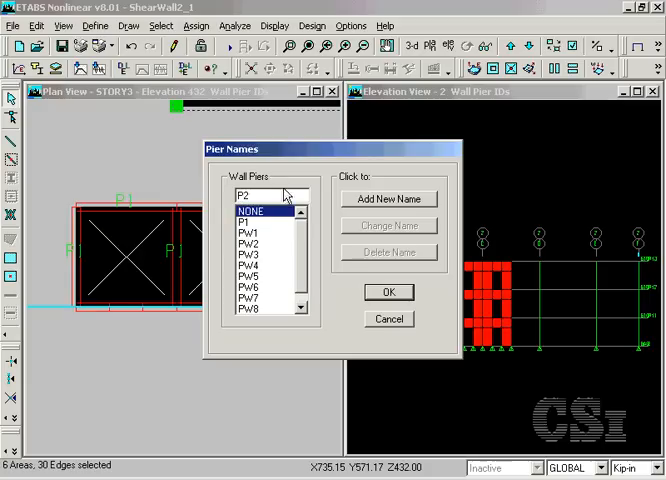
{"action": "left_click", "coordinate": [260, 232]}
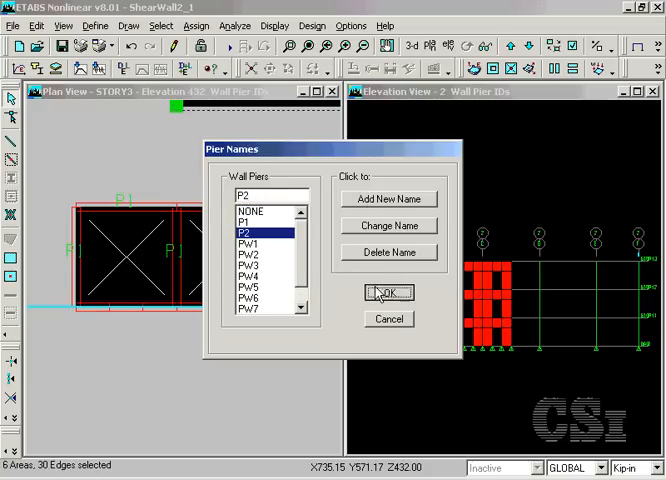
{"action": "left_click", "coordinate": [388, 292]}
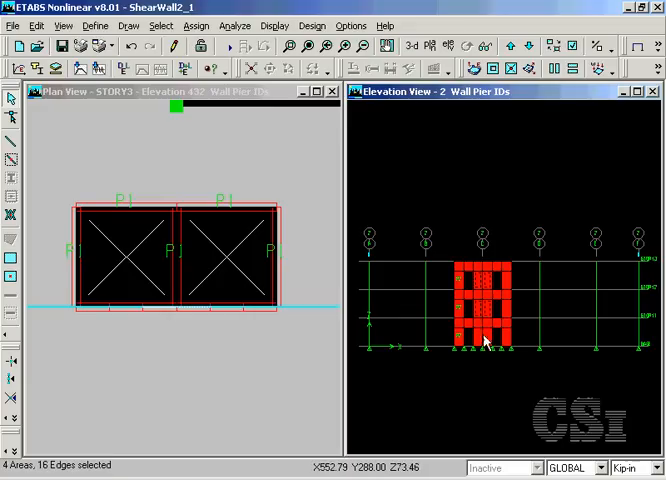
Step: Select further wall panels and assign them new pier labels up to P4
{"action": "left_click", "coordinate": [196, 24]}
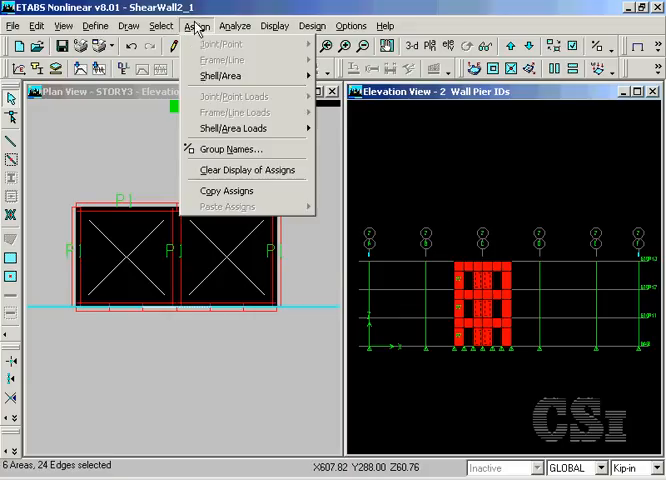
{"action": "left_click", "coordinate": [222, 76]}
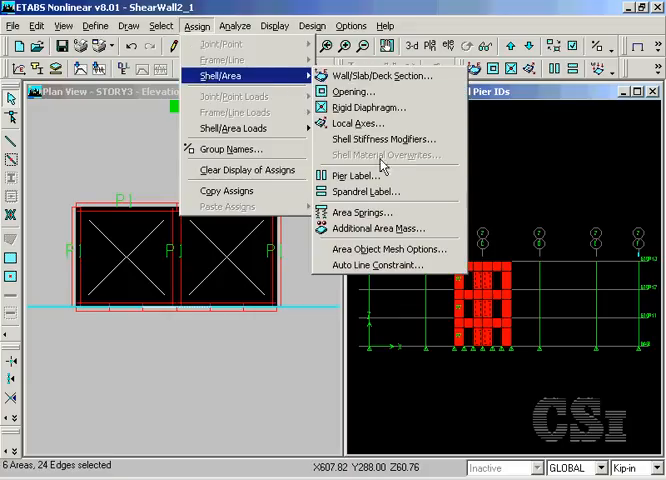
{"action": "left_click", "coordinate": [356, 176]}
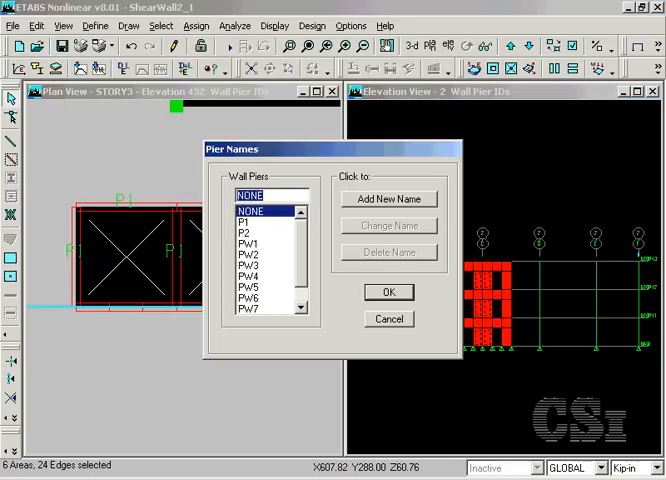
{"action": "left_click", "coordinate": [388, 198]}
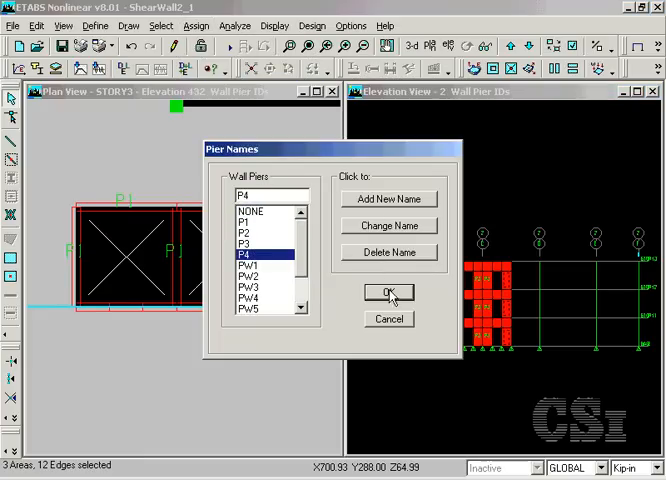
{"action": "left_click", "coordinate": [388, 292]}
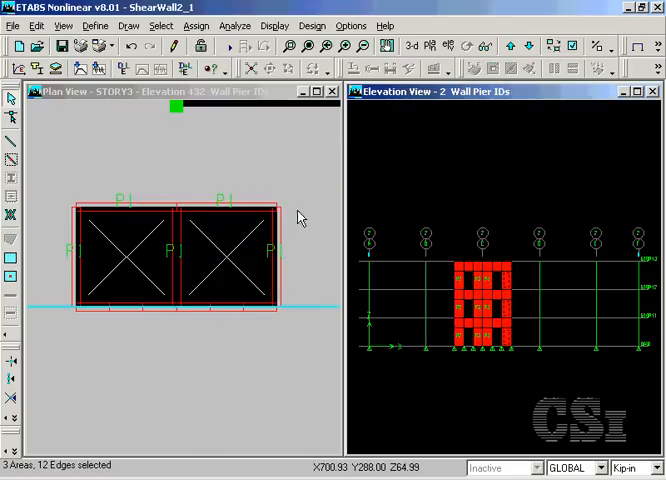
Step: Assign a new spandrel label S1 to the selected wall panels
{"action": "left_click", "coordinate": [160, 24]}
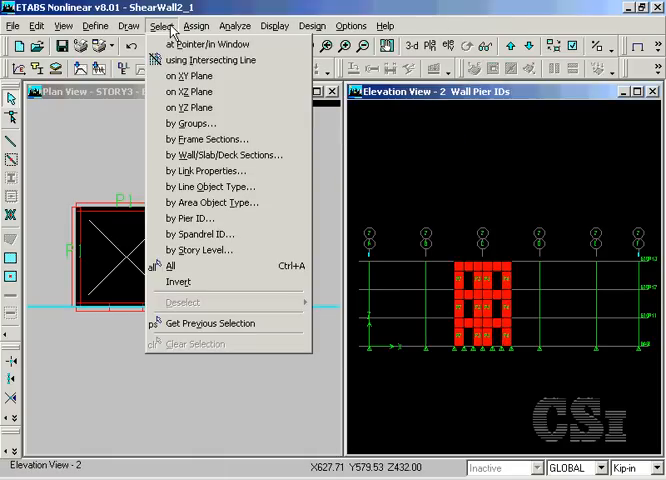
{"action": "mouse_move", "coordinate": [224, 60]}
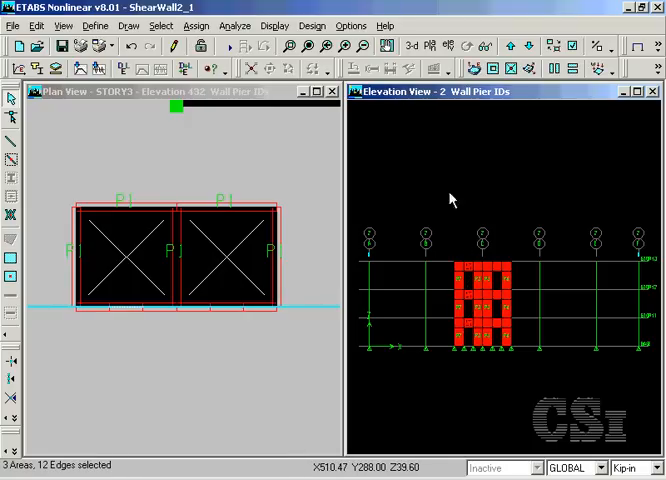
{"action": "left_click", "coordinate": [196, 24]}
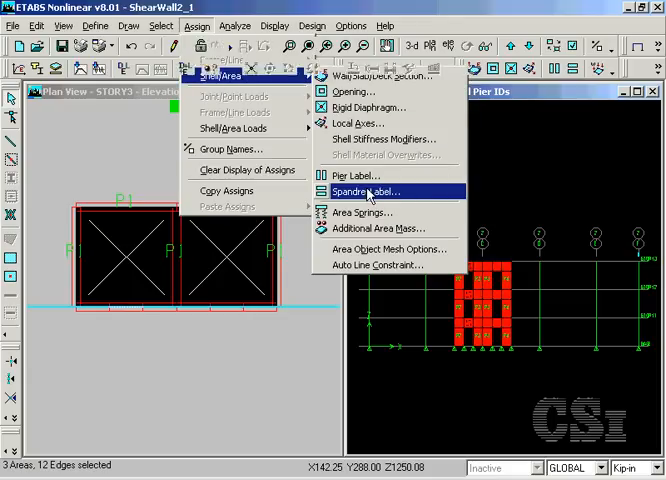
{"action": "left_click", "coordinate": [360, 192]}
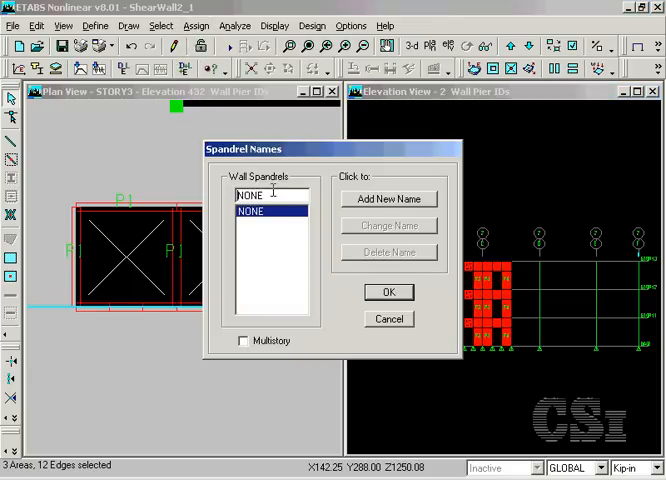
{"action": "type", "text": "S1"}
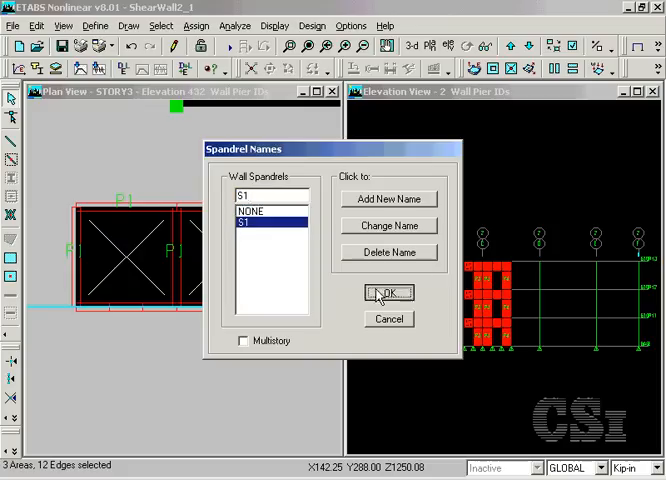
{"action": "left_click", "coordinate": [160, 24]}
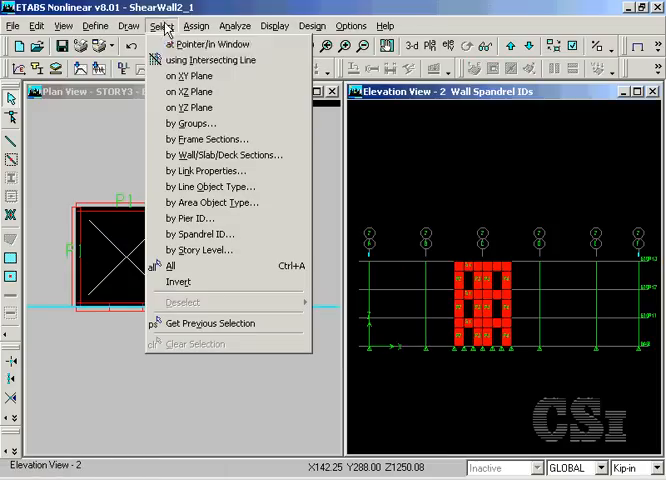
{"action": "mouse_move", "coordinate": [210, 60]}
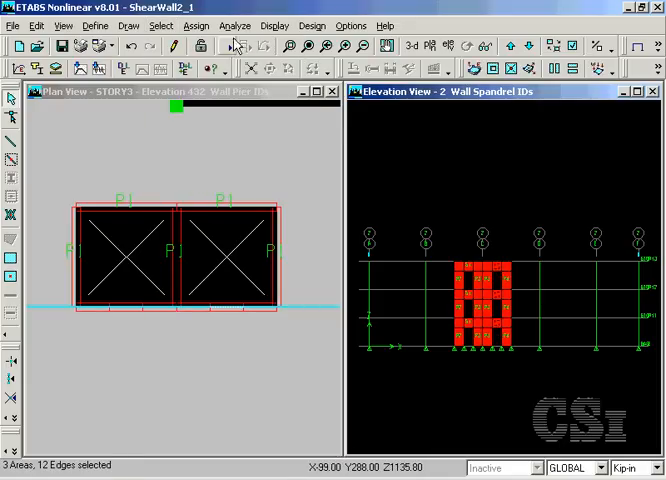
Step: Begin defining spandrel S2, keeping the pending name rather than discarding it
{"action": "left_click", "coordinate": [196, 26]}
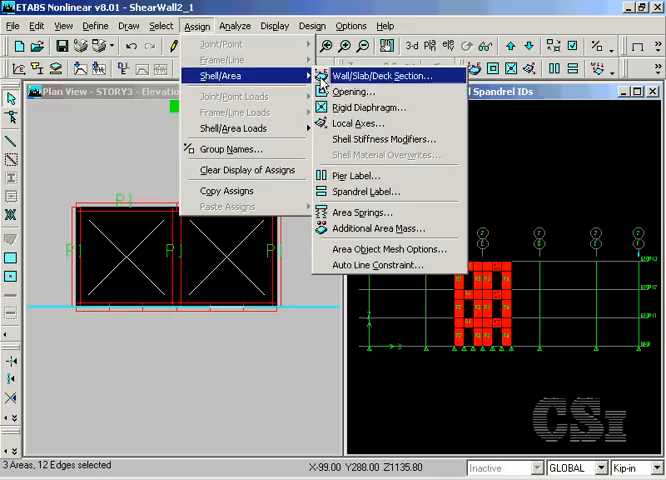
{"action": "mouse_move", "coordinate": [364, 192]}
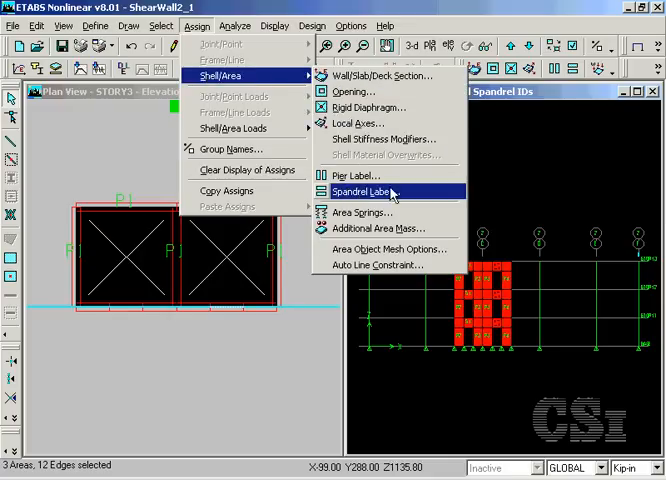
{"action": "left_click", "coordinate": [362, 192]}
{"action": "type", "text": "S2"}
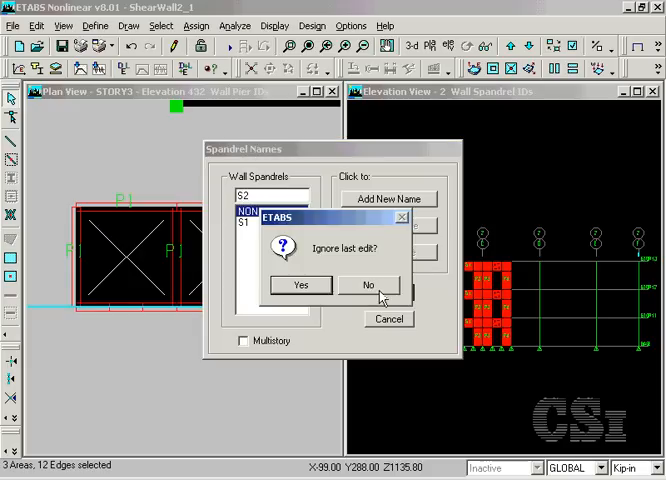
{"action": "left_click", "coordinate": [368, 284]}
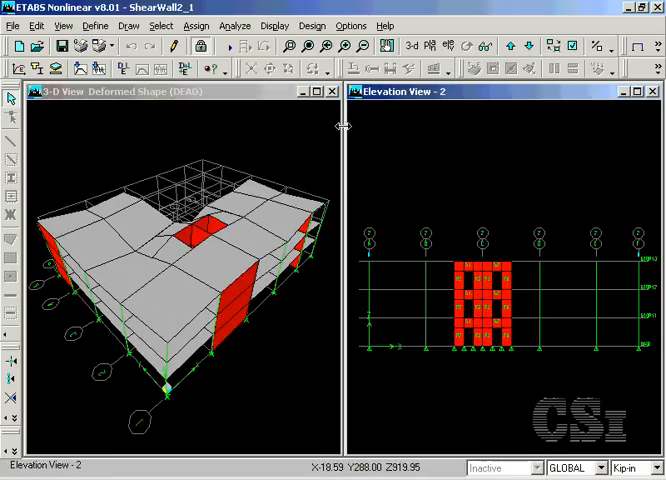
Step: Display the pier/spandrel moment 3-3 diagram for the EQX static load on the elevation
{"action": "left_click", "coordinate": [276, 24]}
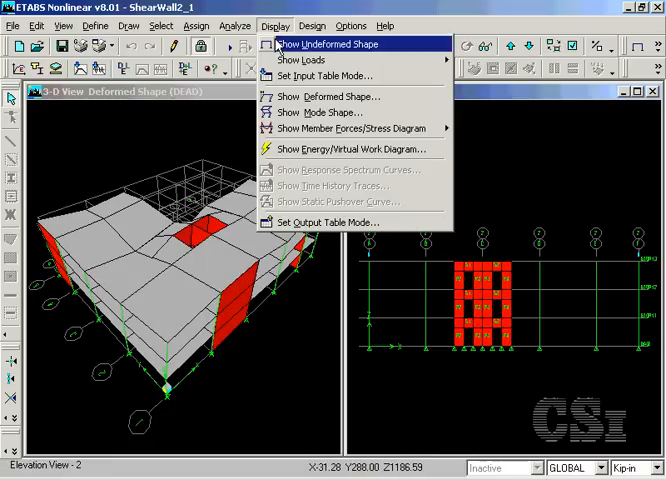
{"action": "mouse_move", "coordinate": [350, 128]}
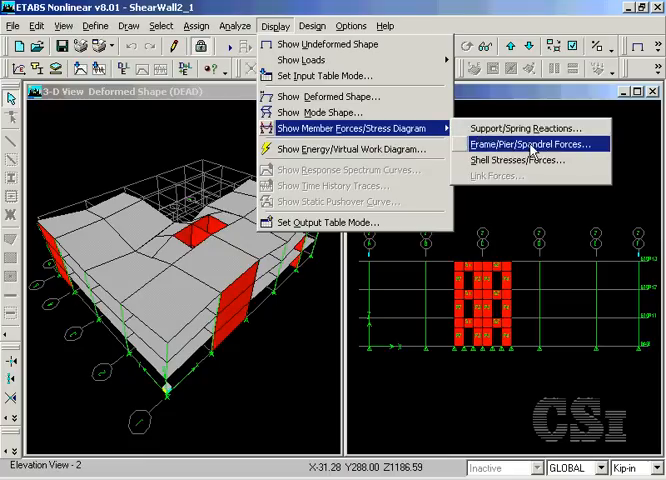
{"action": "left_click", "coordinate": [532, 144]}
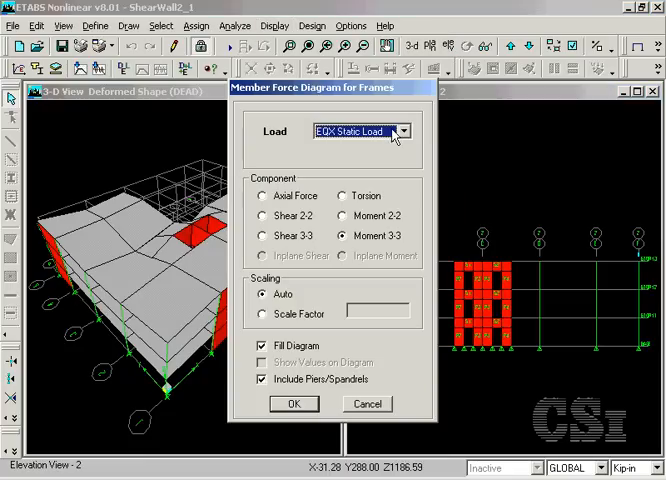
{"action": "mouse_move", "coordinate": [420, 246]}
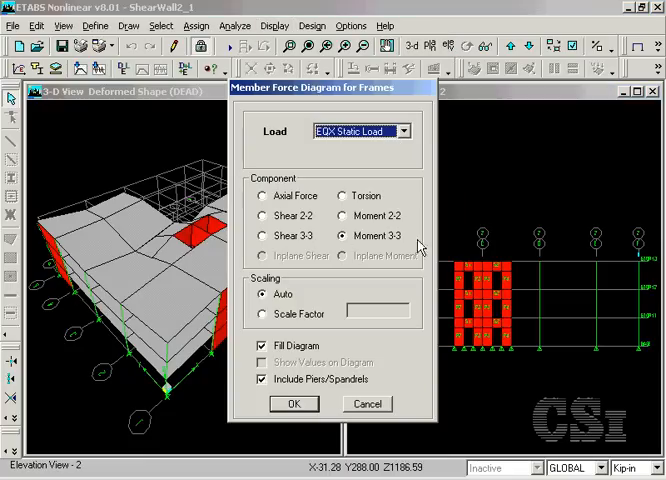
{"action": "left_click", "coordinate": [292, 404]}
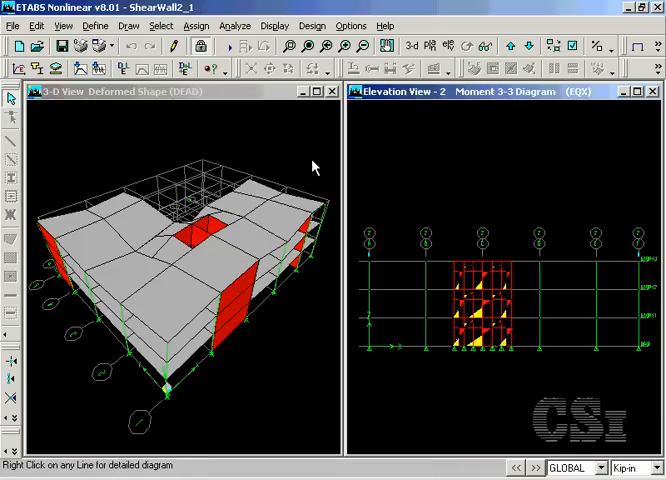
Step: Set a STORY3 plan view, select the core walls and show only the selection
{"action": "left_click", "coordinate": [428, 46]}
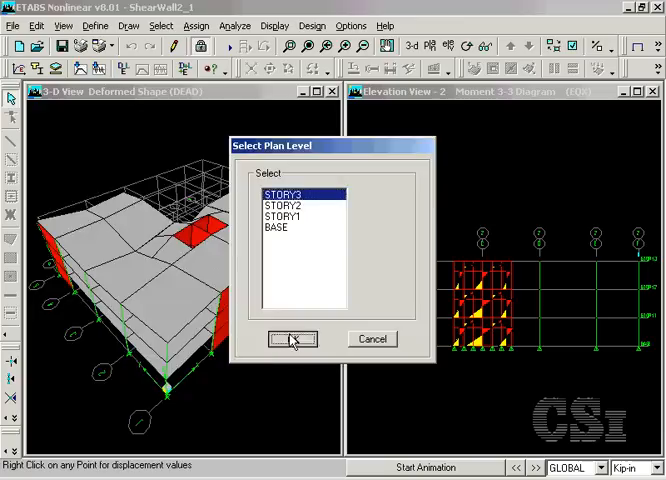
{"action": "left_click", "coordinate": [292, 340]}
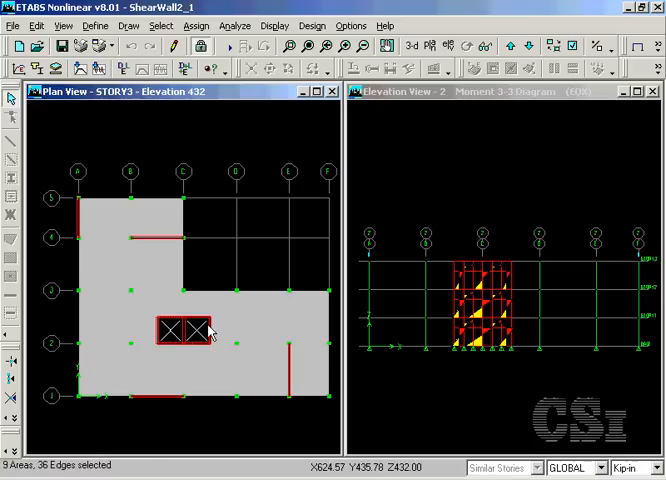
{"action": "left_click", "coordinate": [202, 332]}
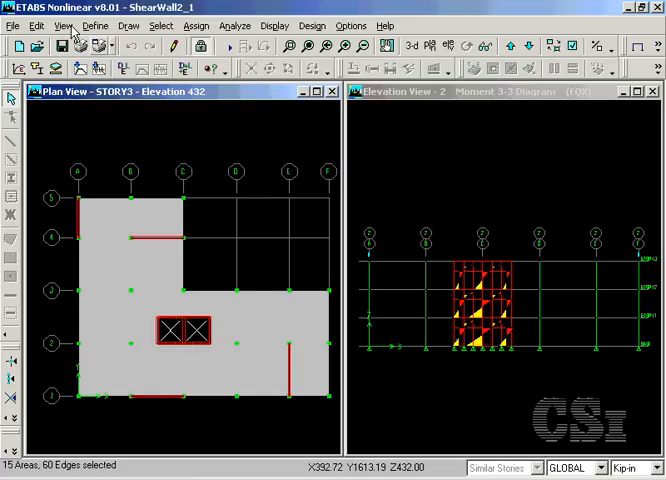
{"action": "left_click", "coordinate": [64, 24]}
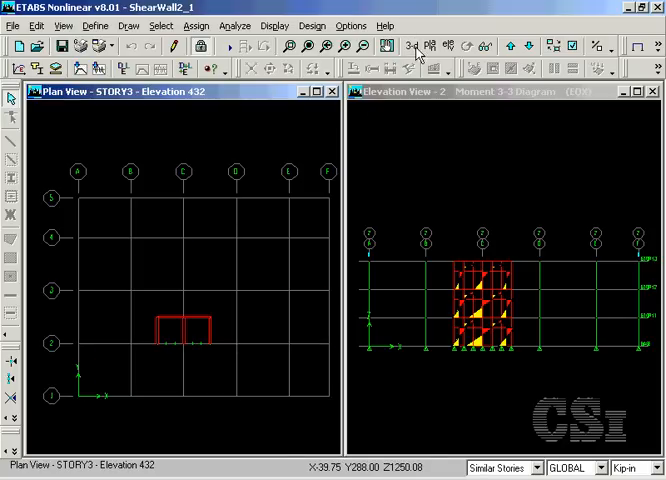
Step: Plot the EQX moment 3-3 diagram on the isolated walls in 3-D, then show the whole building again
{"action": "left_click", "coordinate": [276, 24]}
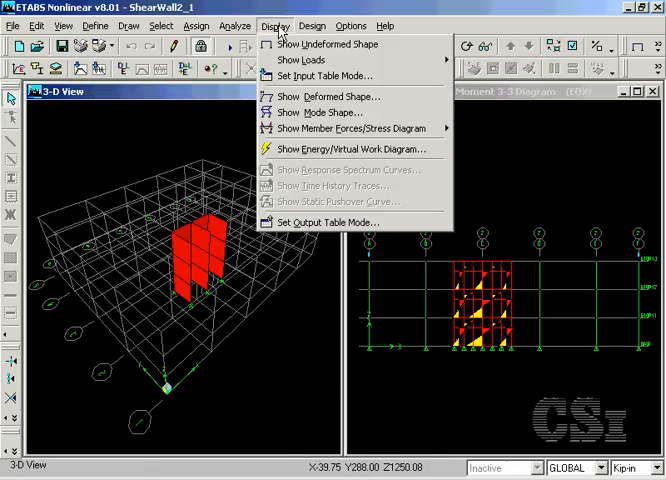
{"action": "mouse_move", "coordinate": [350, 128]}
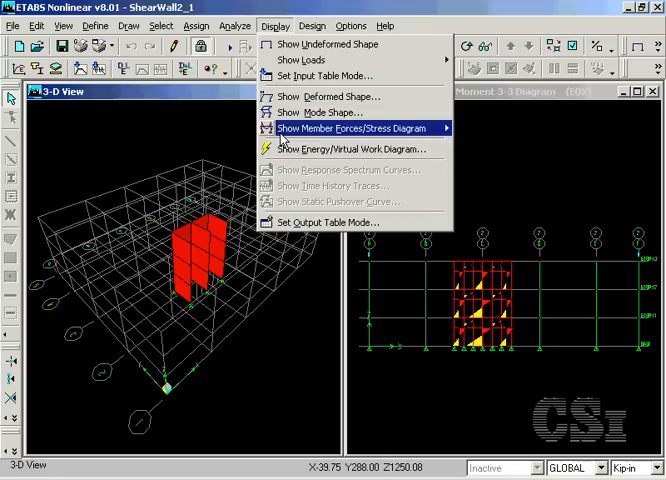
{"action": "mouse_move", "coordinate": [356, 128]}
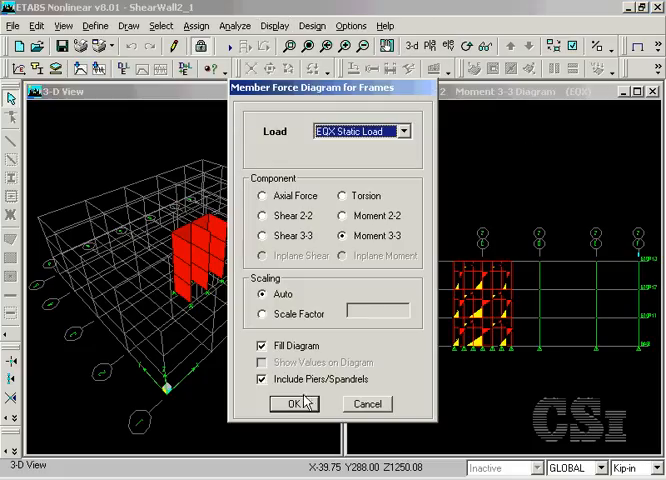
{"action": "left_click", "coordinate": [292, 404]}
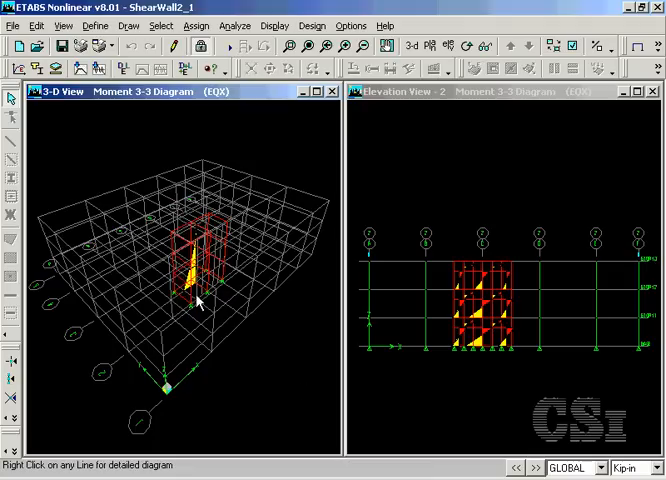
{"action": "mouse_move", "coordinate": [188, 288]}
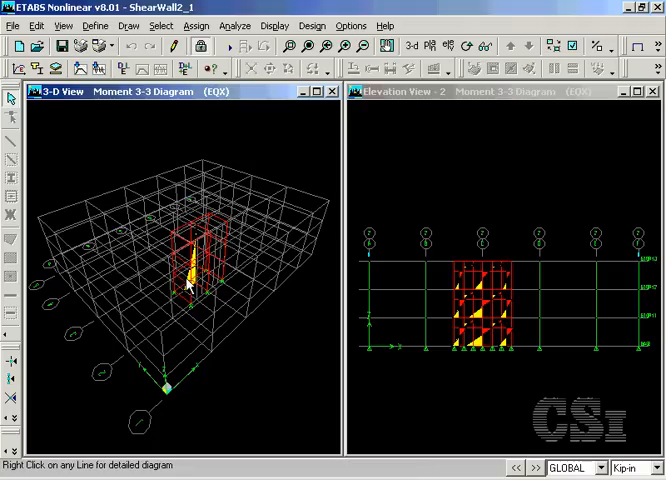
{"action": "mouse_move", "coordinate": [208, 264]}
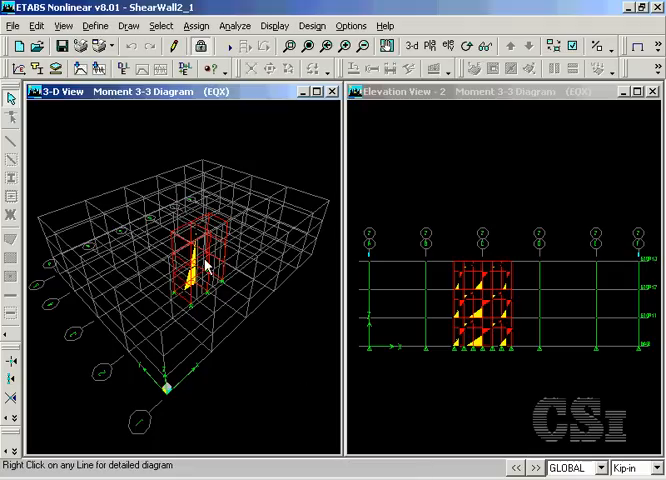
{"action": "left_click", "coordinate": [274, 24]}
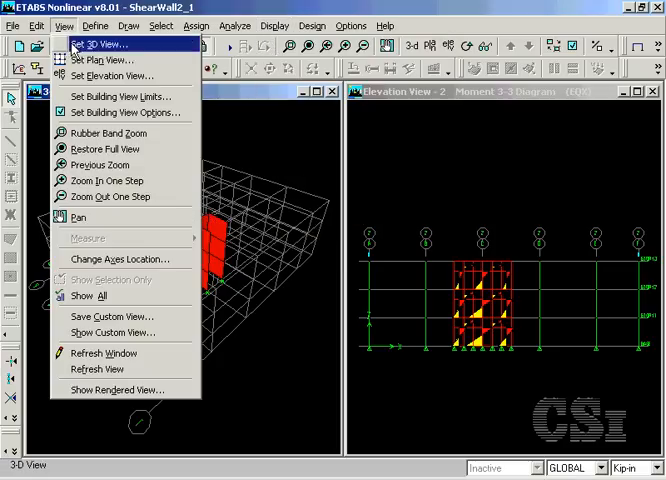
{"action": "mouse_move", "coordinate": [100, 296]}
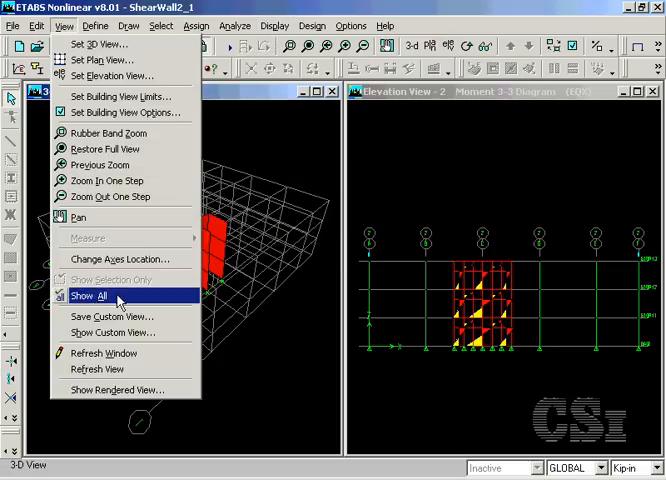
{"action": "left_click", "coordinate": [90, 296]}
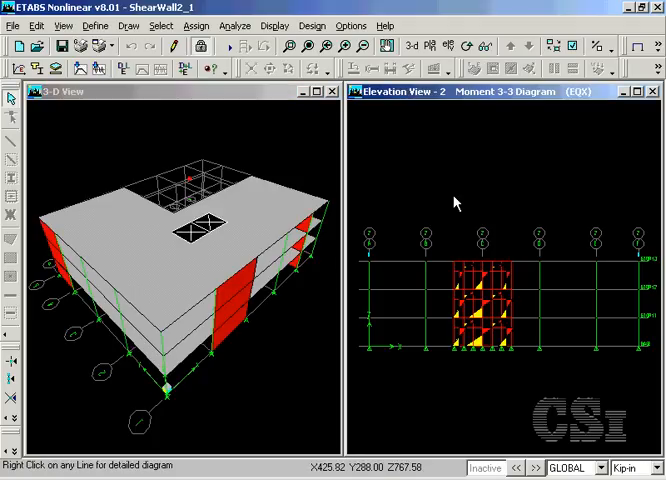
Step: In Shear Wall Design preferences choose UBC97 as the design code and accept
{"action": "left_click", "coordinate": [276, 24]}
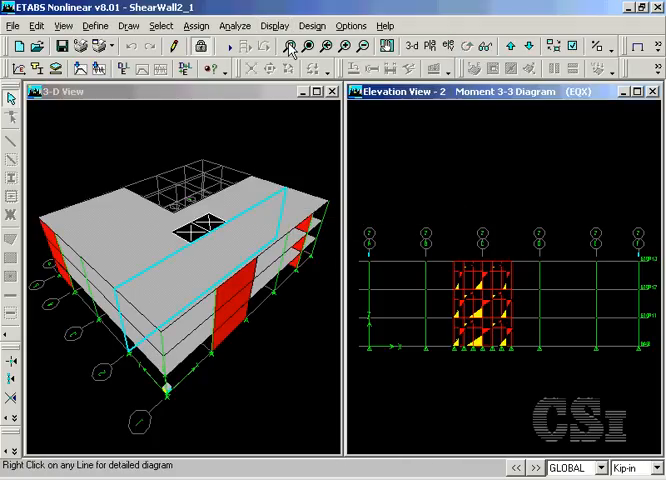
{"action": "left_click", "coordinate": [350, 24]}
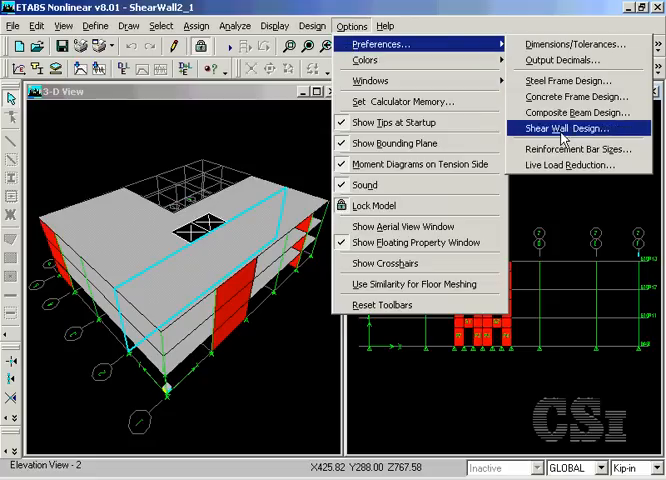
{"action": "left_click", "coordinate": [568, 128]}
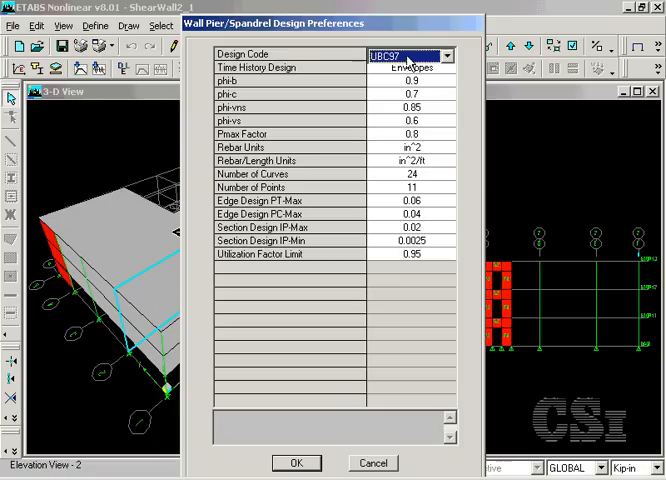
{"action": "left_click", "coordinate": [448, 56]}
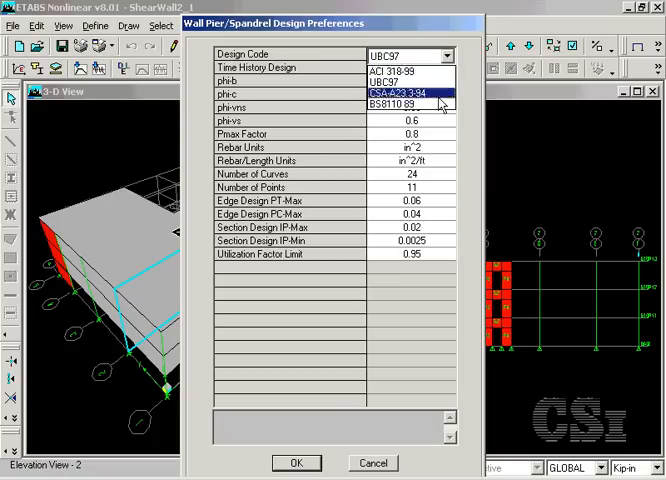
{"action": "left_click", "coordinate": [384, 80]}
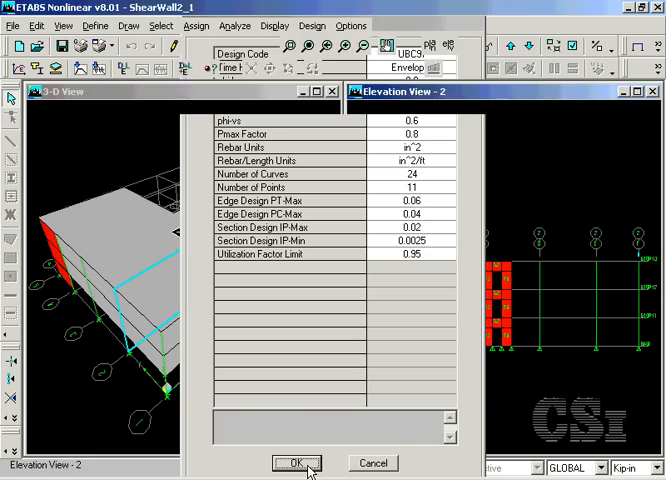
{"action": "left_click", "coordinate": [296, 464]}
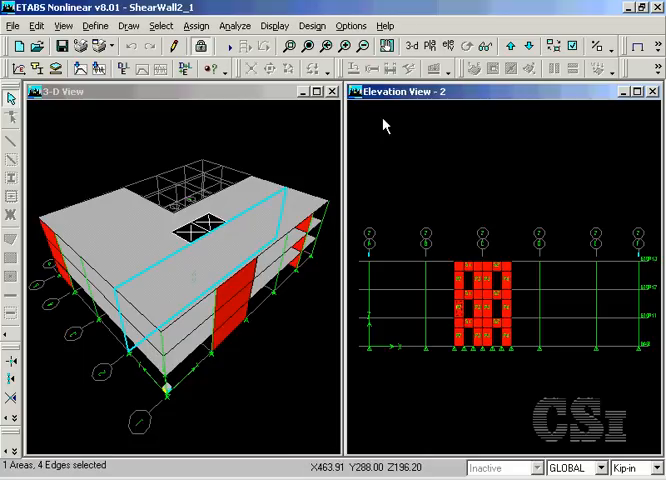
{"action": "left_click", "coordinate": [312, 24]}
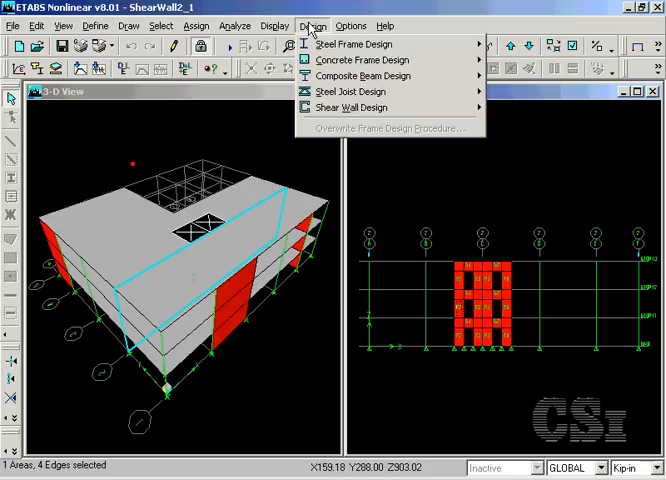
{"action": "left_click", "coordinate": [352, 108]}
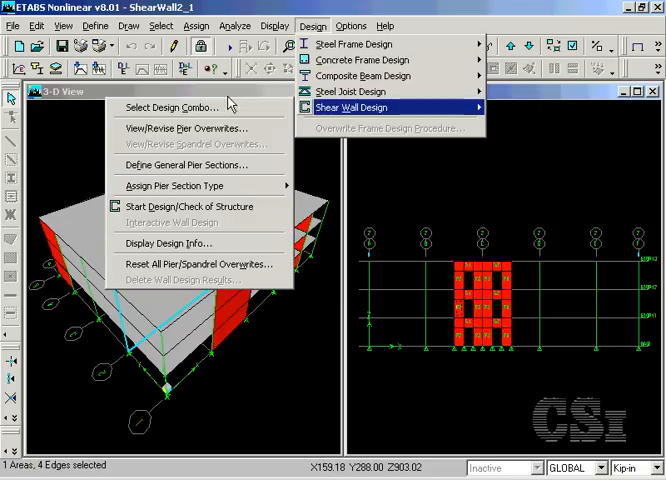
{"action": "mouse_move", "coordinate": [196, 128]}
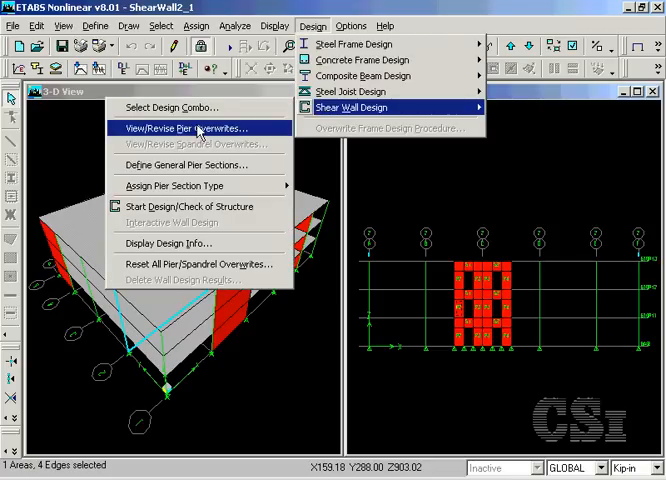
{"action": "left_click", "coordinate": [184, 128]}
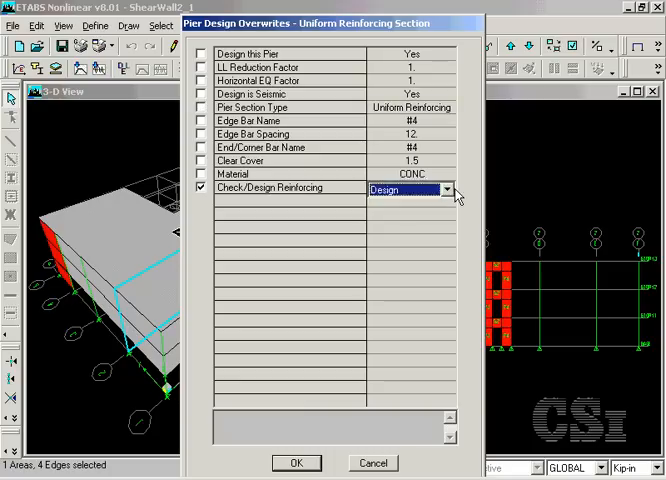
{"action": "left_click", "coordinate": [448, 188]}
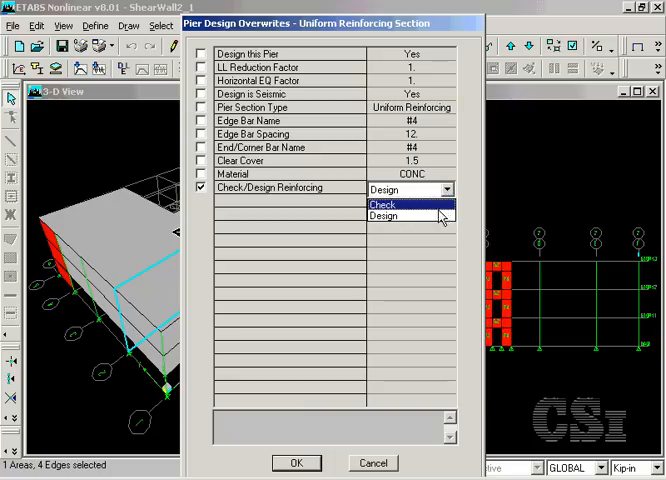
{"action": "left_click", "coordinate": [384, 216]}
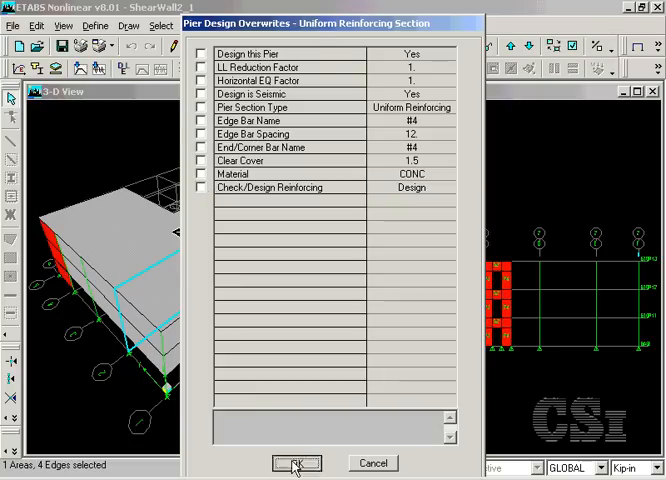
{"action": "left_click", "coordinate": [296, 464]}
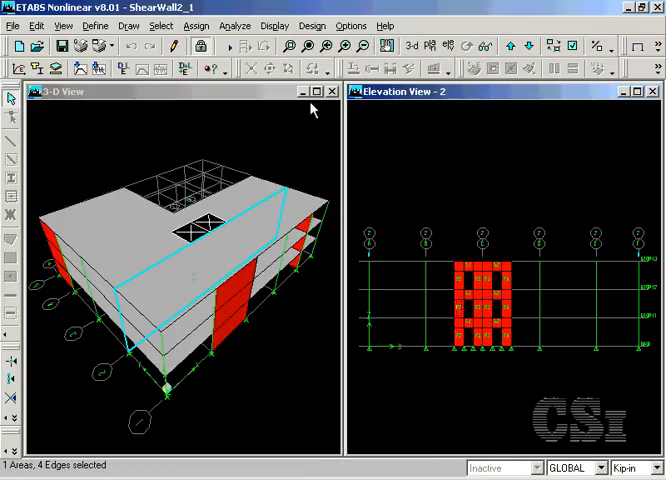
Step: Show pier P2's STORY3 uniform reinforcing design form and open its Overwrites
{"action": "left_click", "coordinate": [312, 24]}
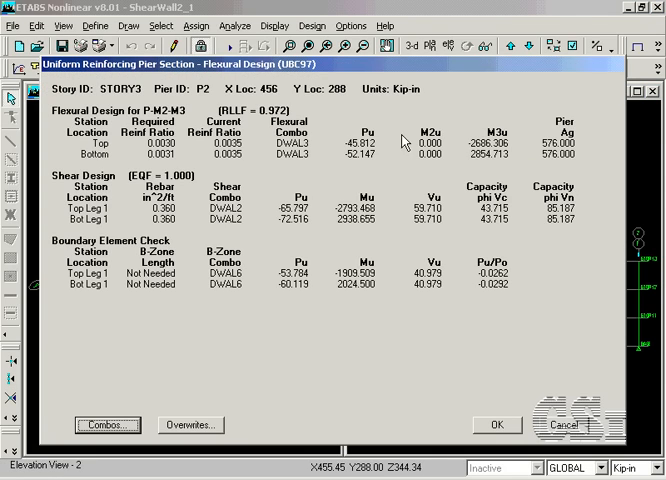
{"action": "mouse_move", "coordinate": [220, 278]}
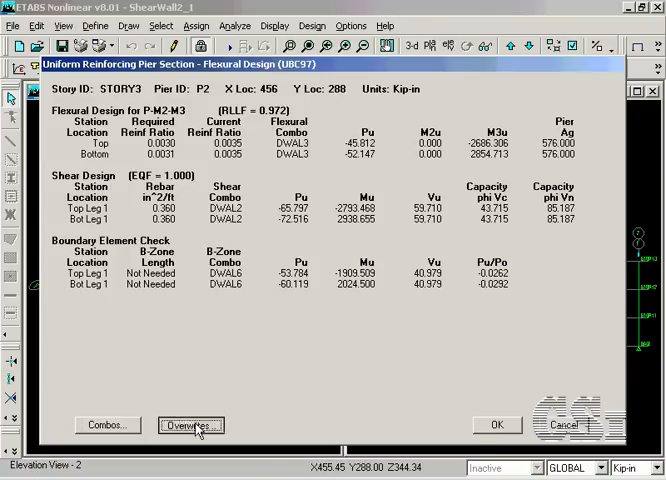
{"action": "left_click", "coordinate": [190, 424]}
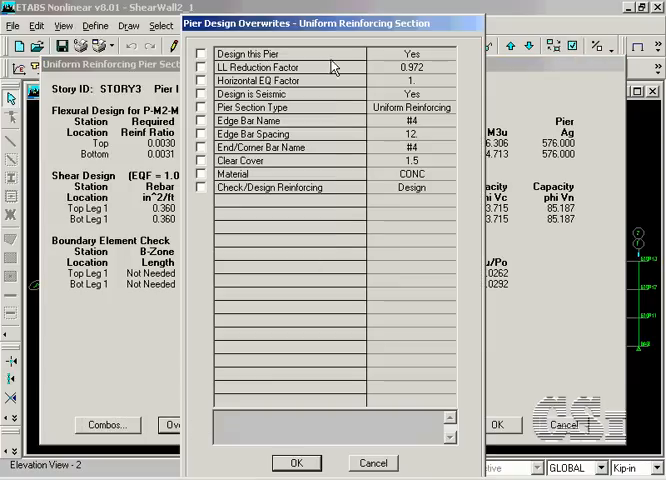